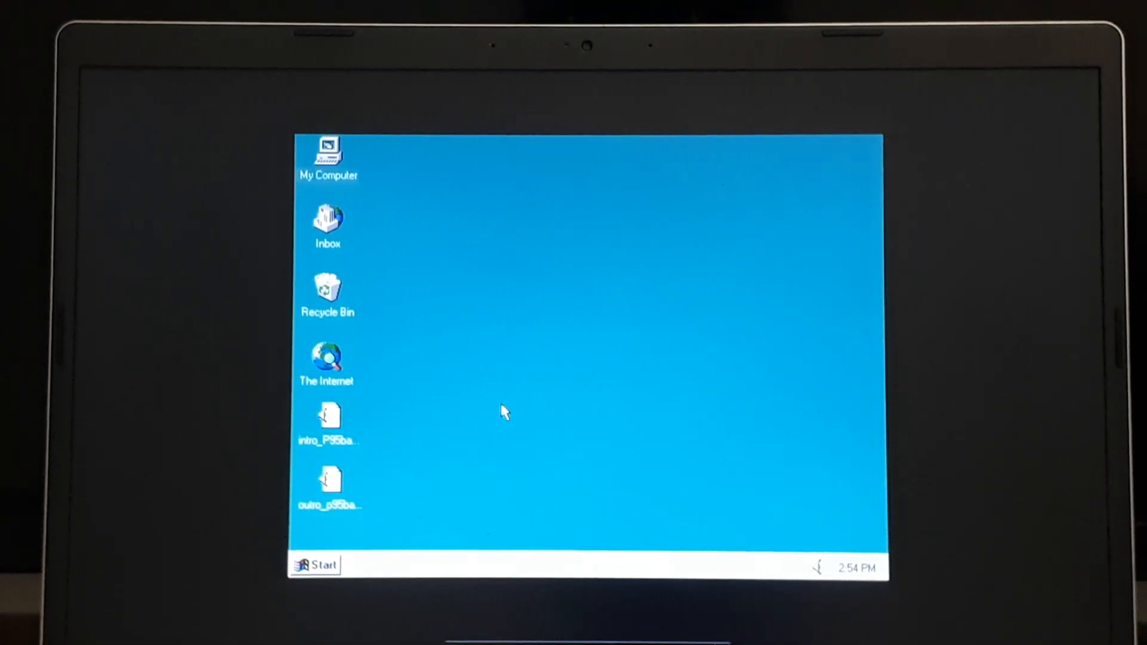
mouse_move(552, 480)
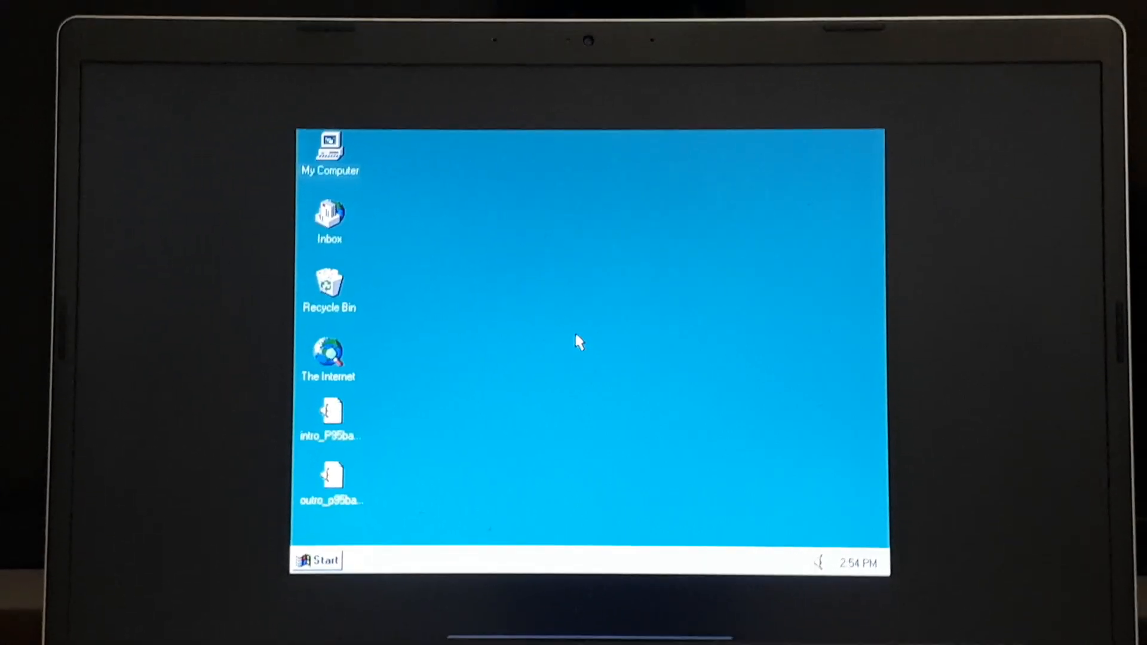
mouse_move(426, 440)
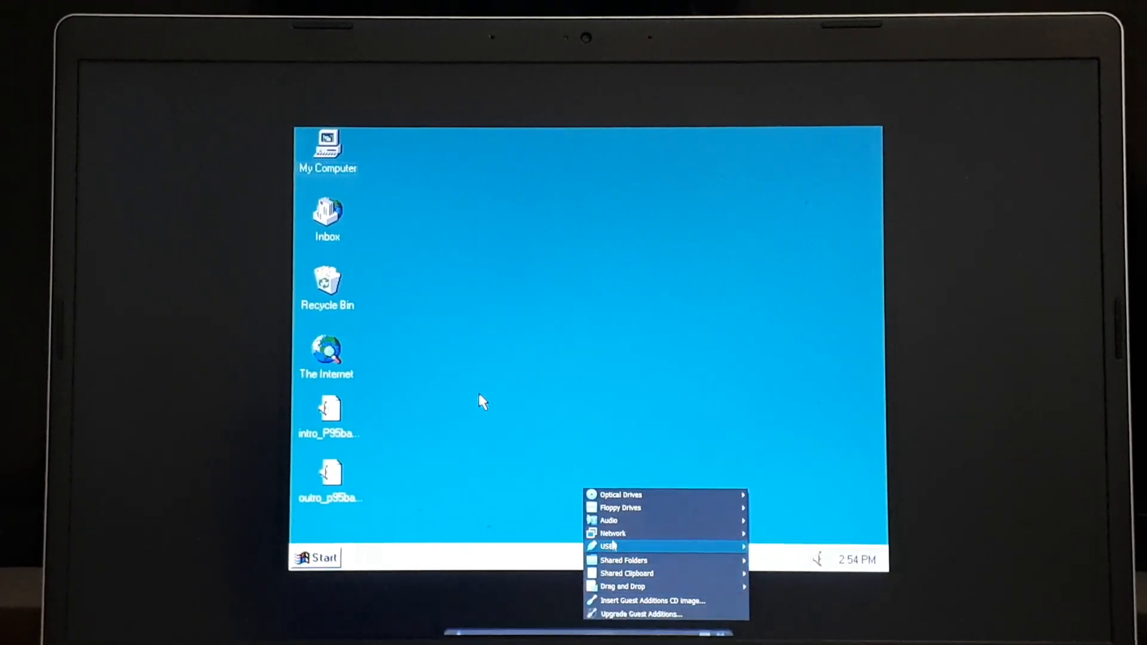
mouse_move(621, 495)
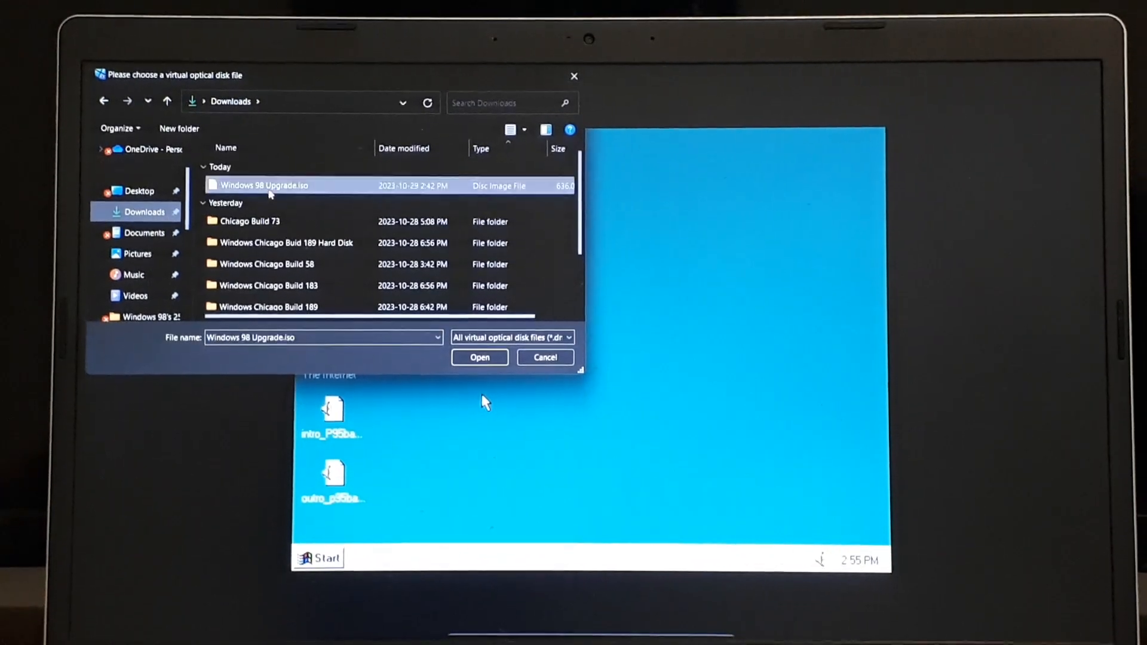
Step: Mount Windows 98 Upgrade.iso from Downloads in the VM's optical drive
click(480, 358)
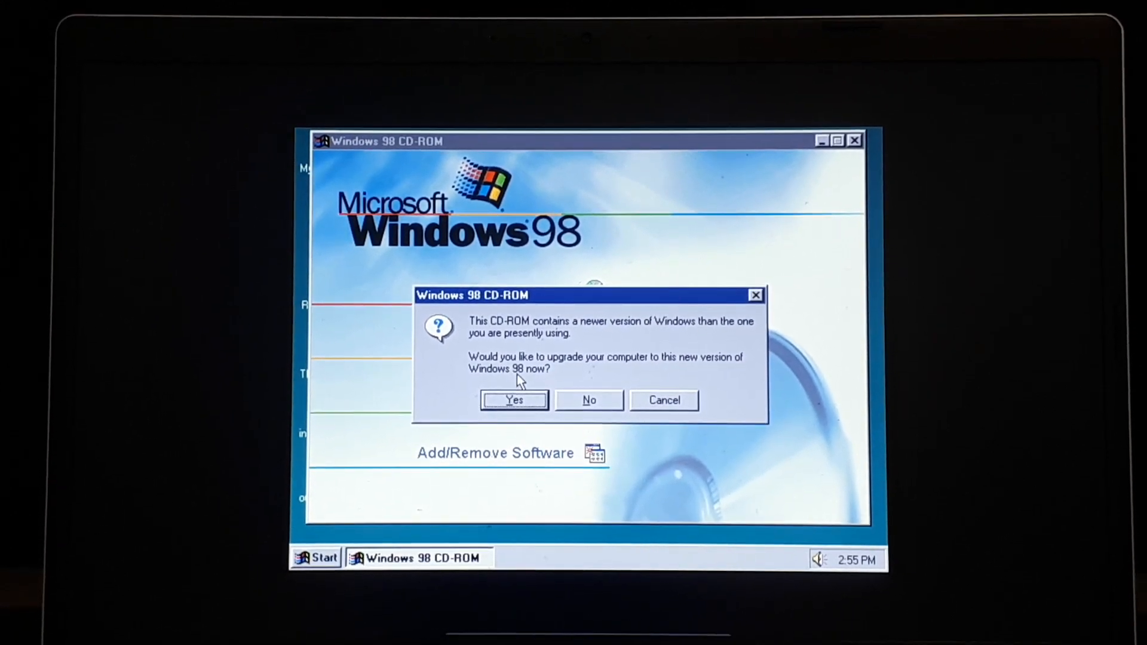
Step: Answer Yes to the CD-ROM prompt so Windows 98 Setup launches
click(515, 400)
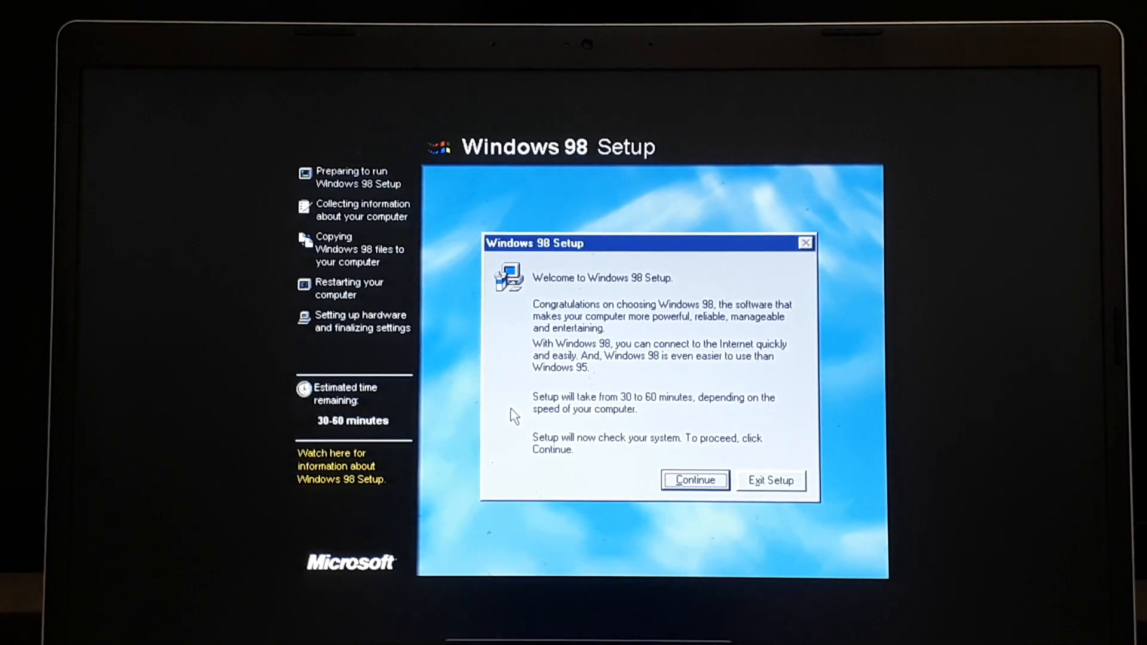
mouse_move(556, 412)
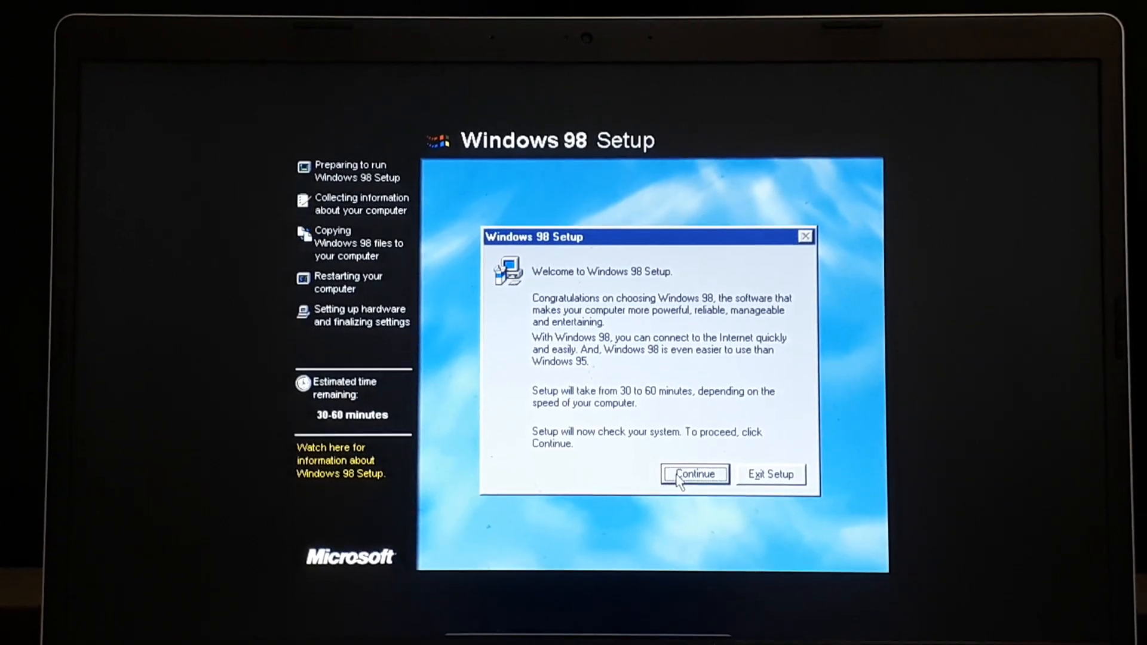
Step: Continue past the welcome screen, accept the license agreement and pass the Product Key page
click(695, 474)
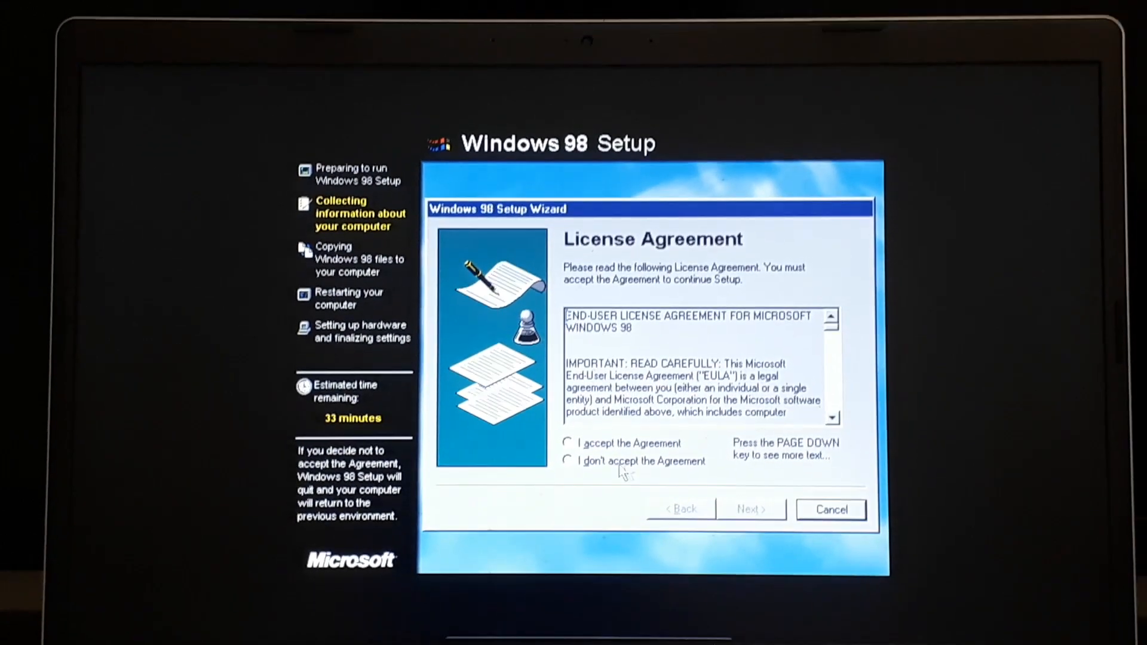
click(566, 443)
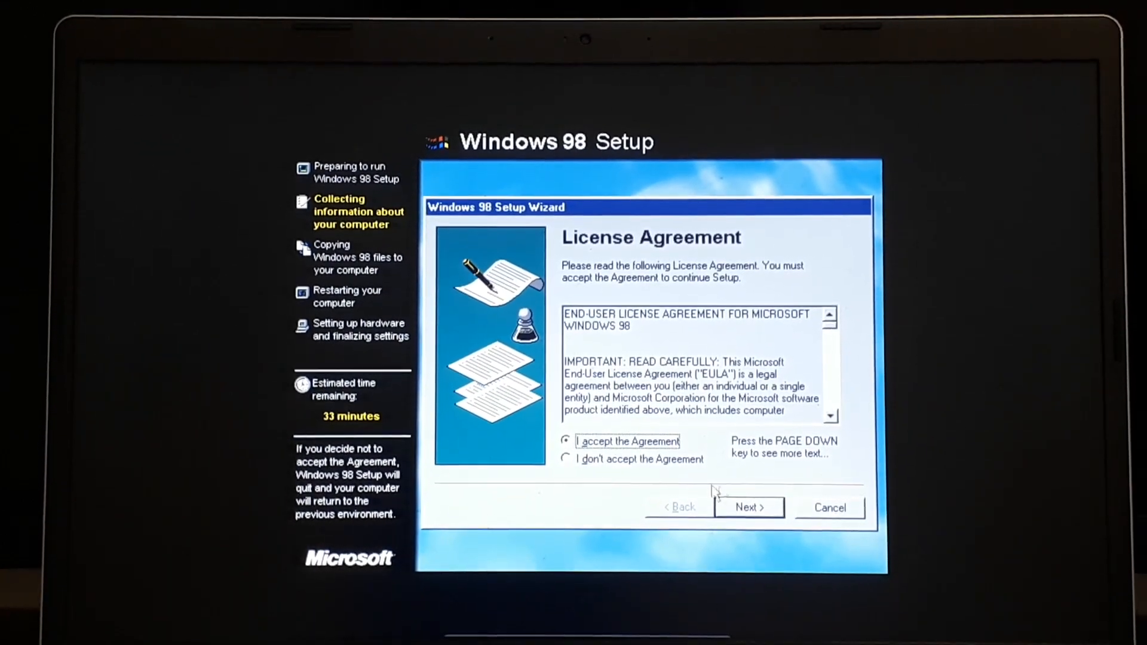
click(748, 507)
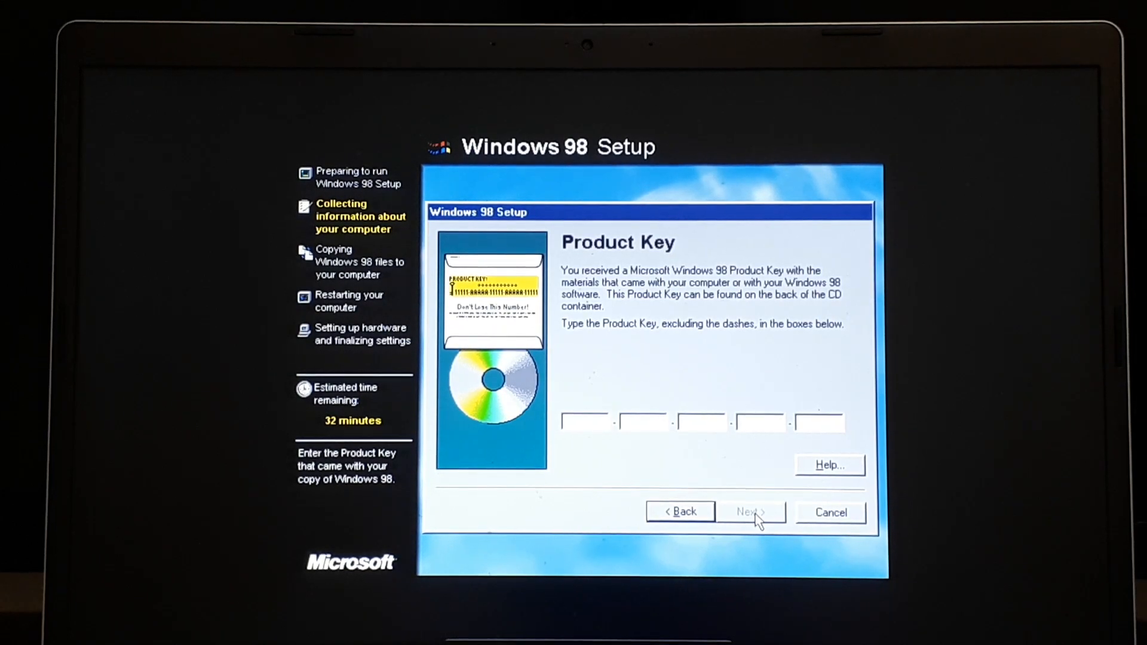
click(751, 512)
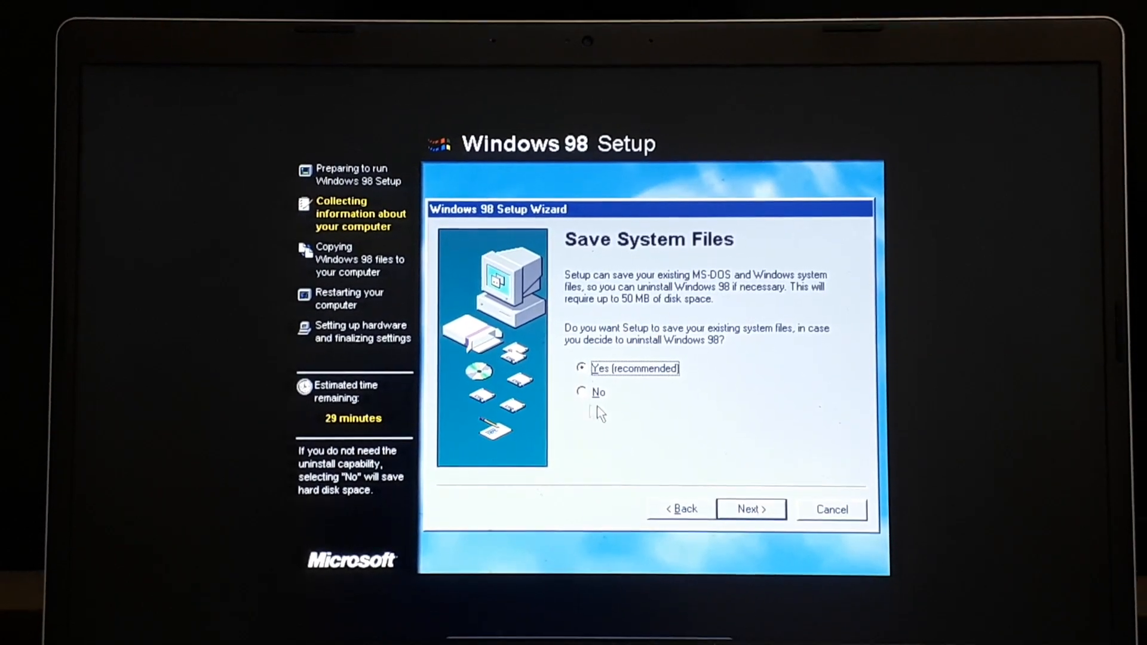
Step: Decline saving old system files and keep United States as the location
click(582, 392)
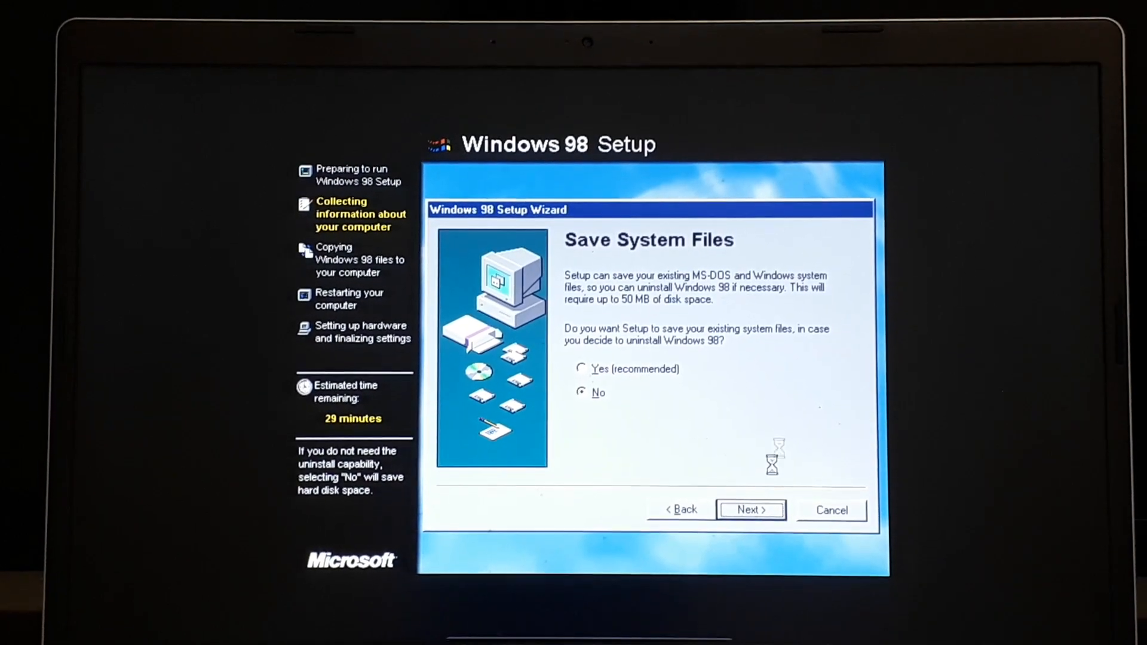
click(751, 510)
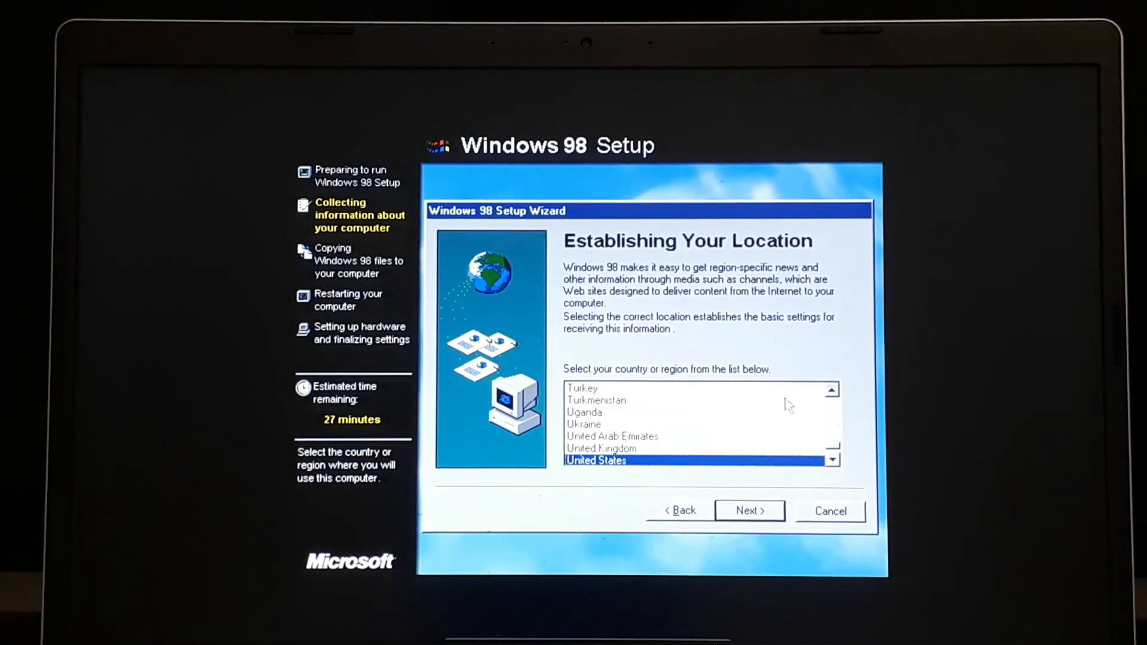
mouse_move(771, 511)
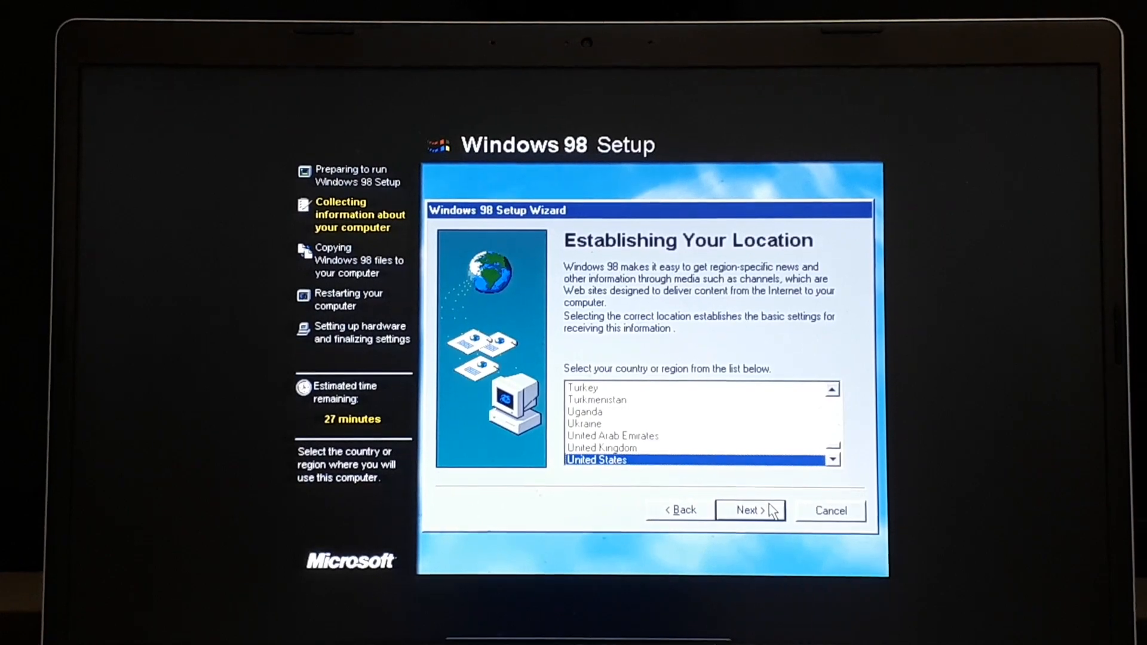
click(752, 510)
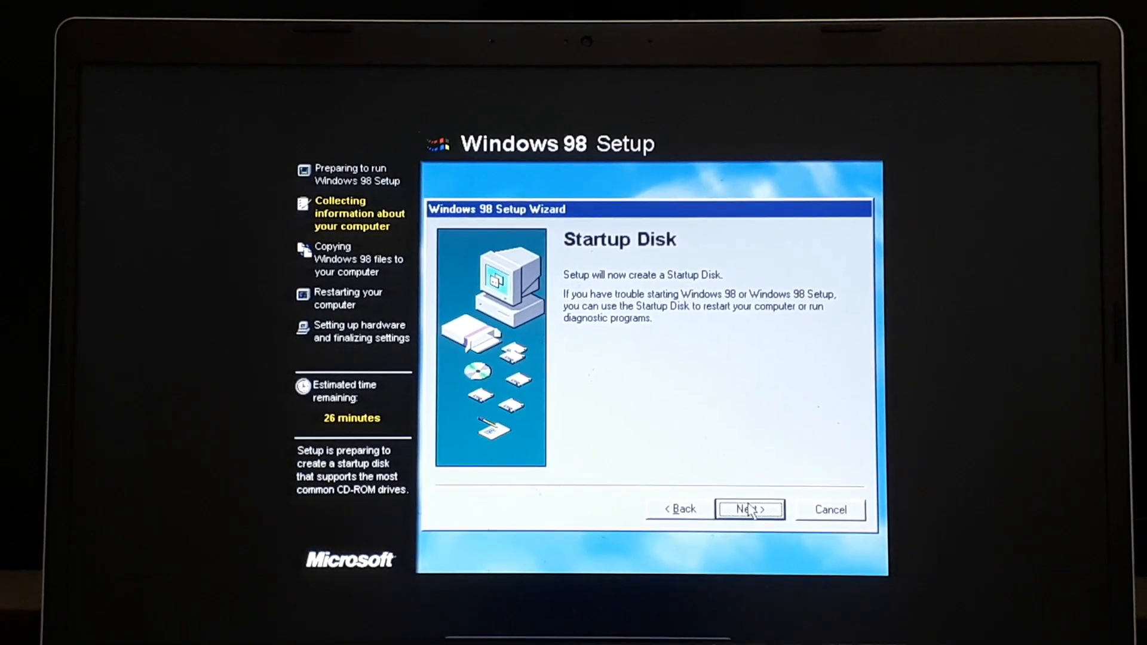
Step: Get through the startup disk prompts to reach Start Copying Files
click(750, 509)
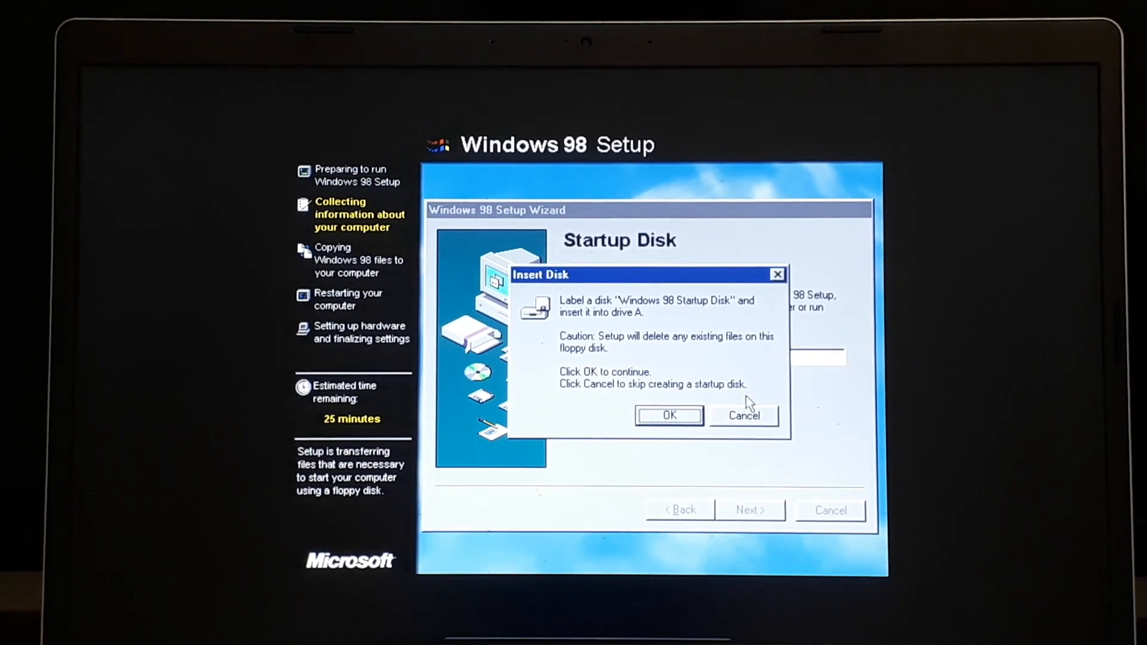
click(670, 415)
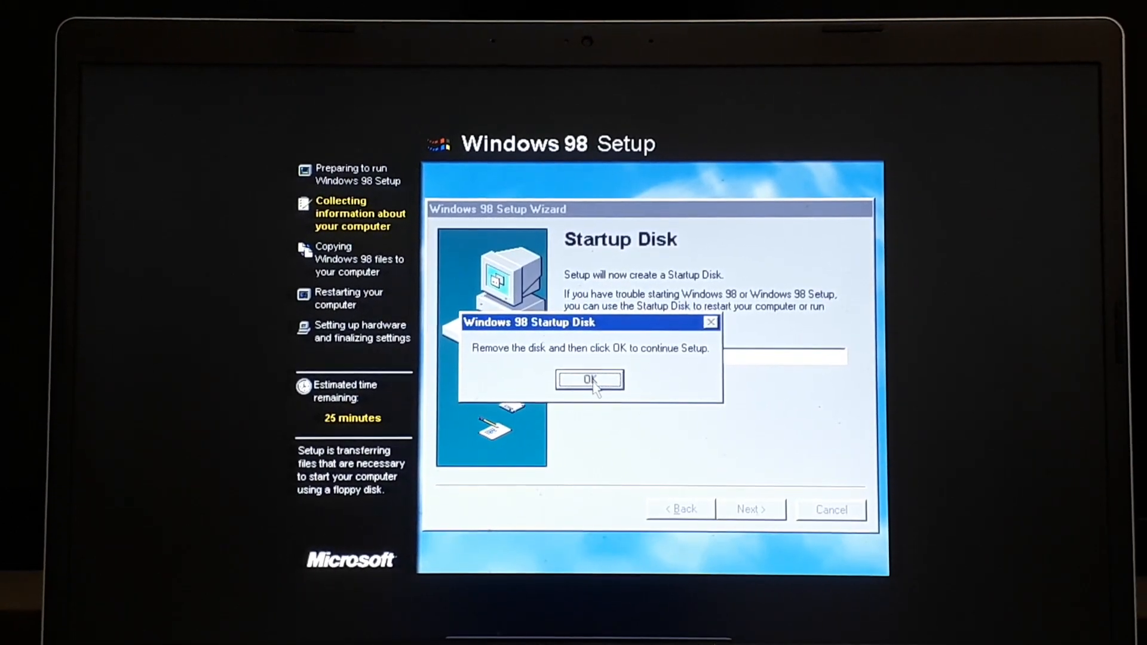
click(590, 379)
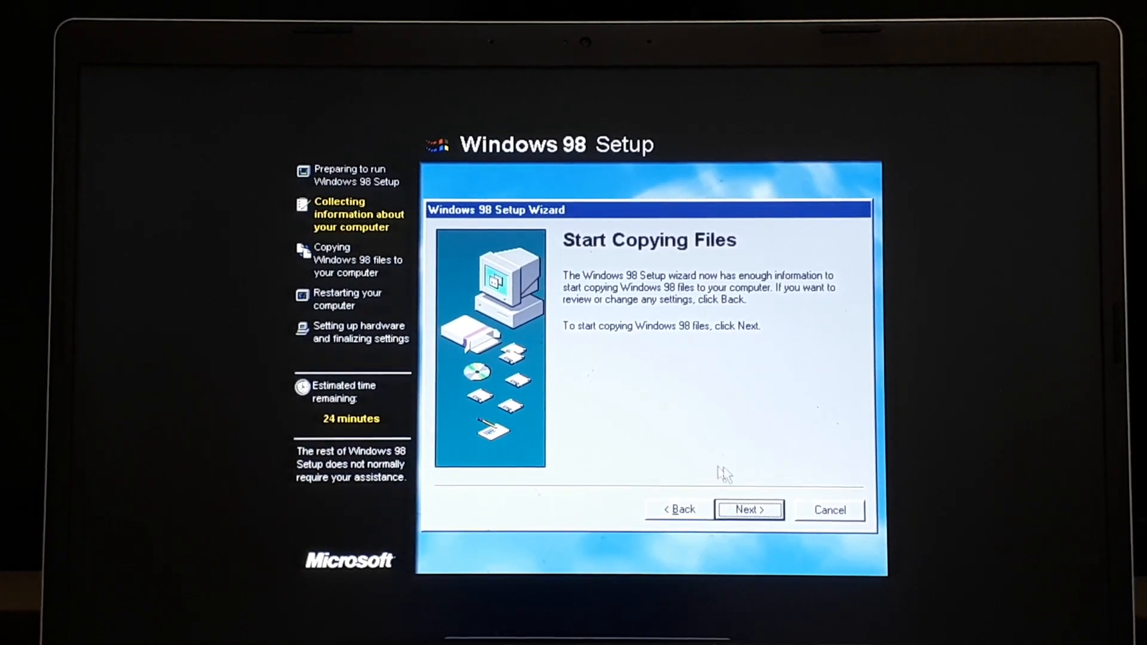
Step: Start copying the Windows 98 files and let it run to 100%
click(749, 510)
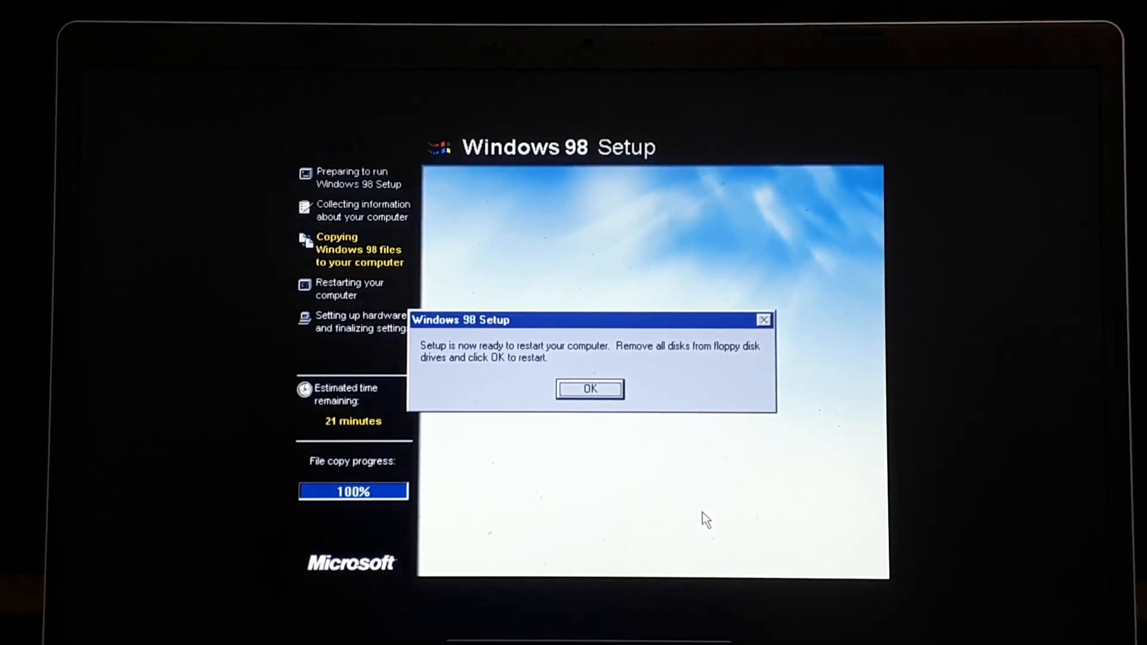
Step: Confirm the restart prompt so the VM reboots into hardware setup
click(590, 389)
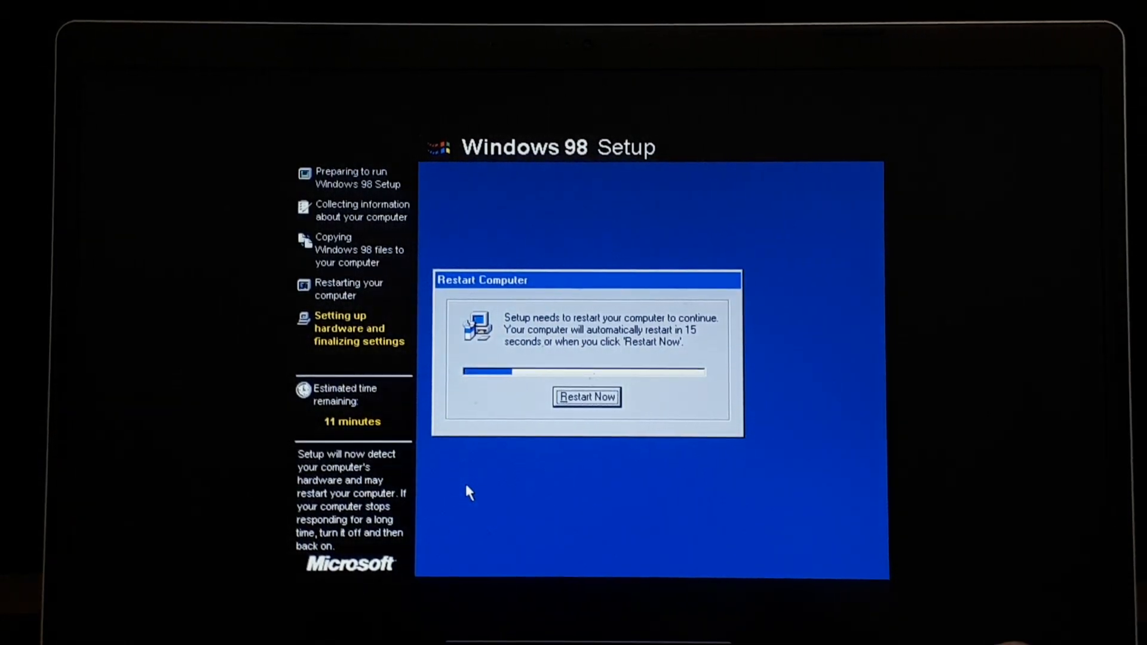
Step: Restart now, then dismiss the icmupg.dll error while Setup configures software
click(586, 396)
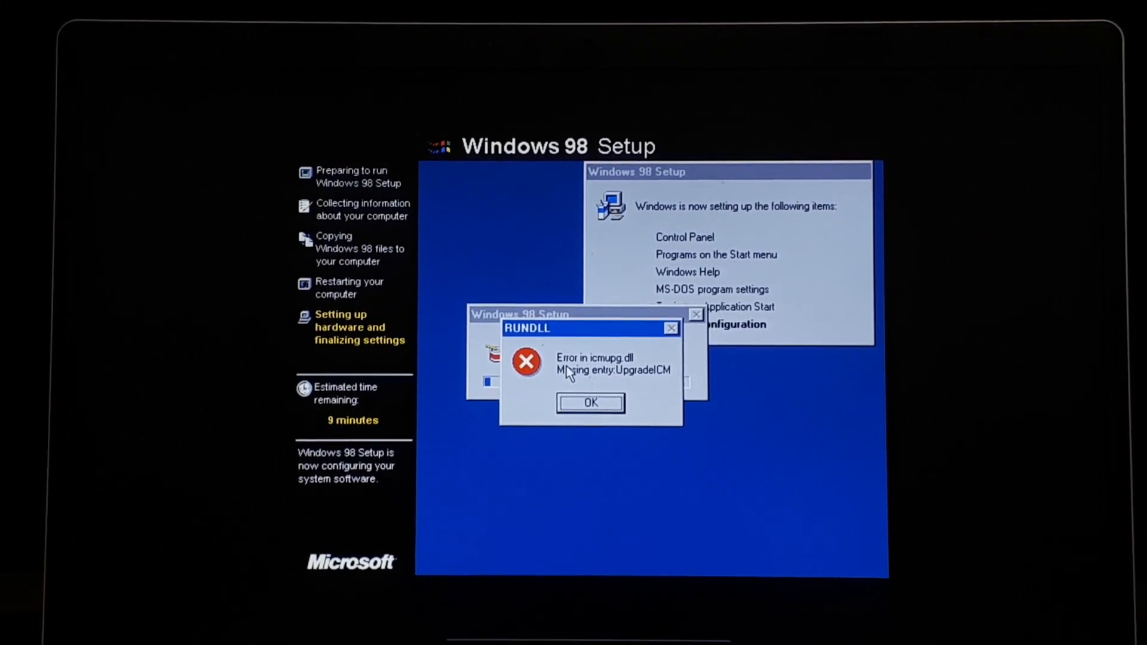
click(591, 402)
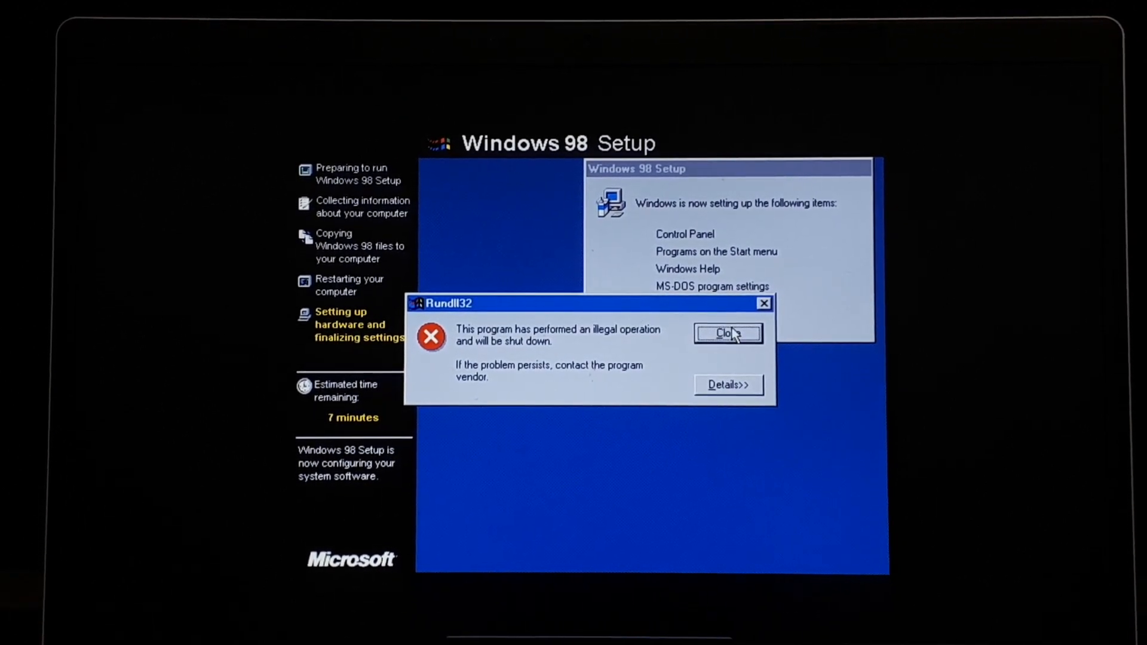
Step: Close the crashed Rundll32 program and dismiss the inetcpl.cpl loading error
click(729, 333)
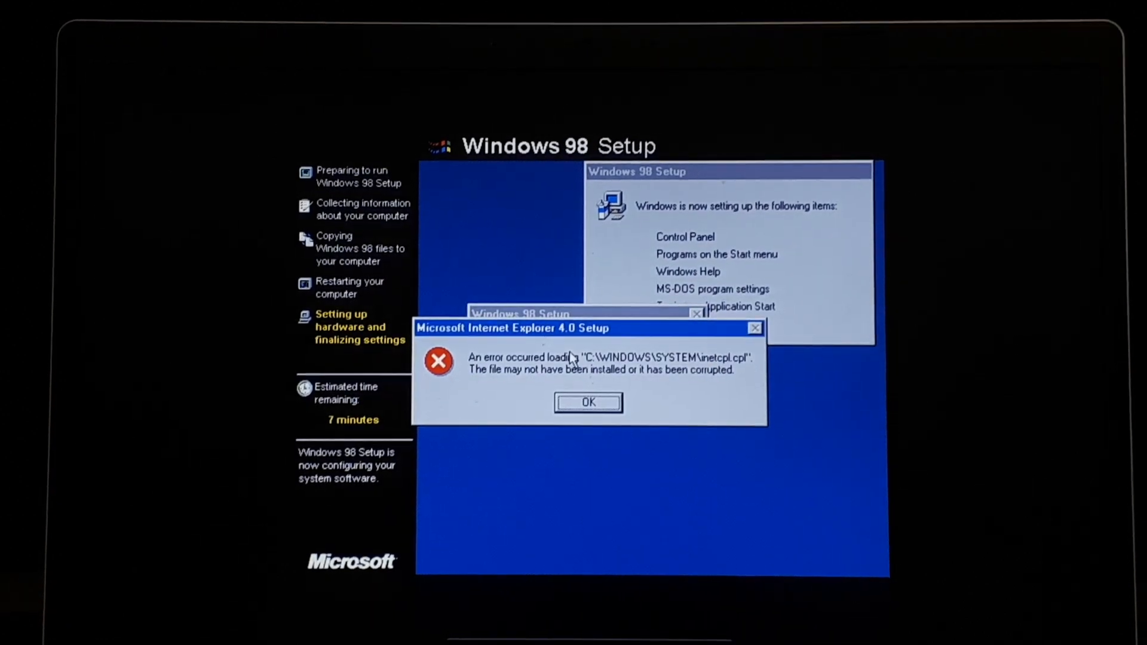
click(588, 403)
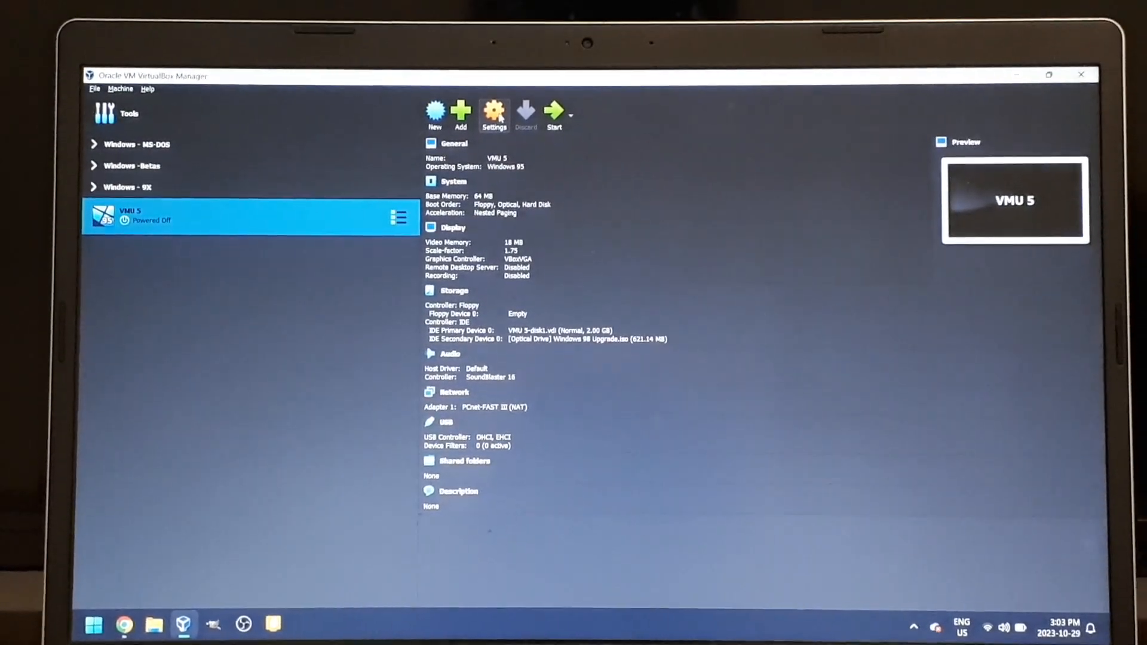
Step: Disable Enable Nested Paging under System > Acceleration for VMU 5 and save
click(494, 112)
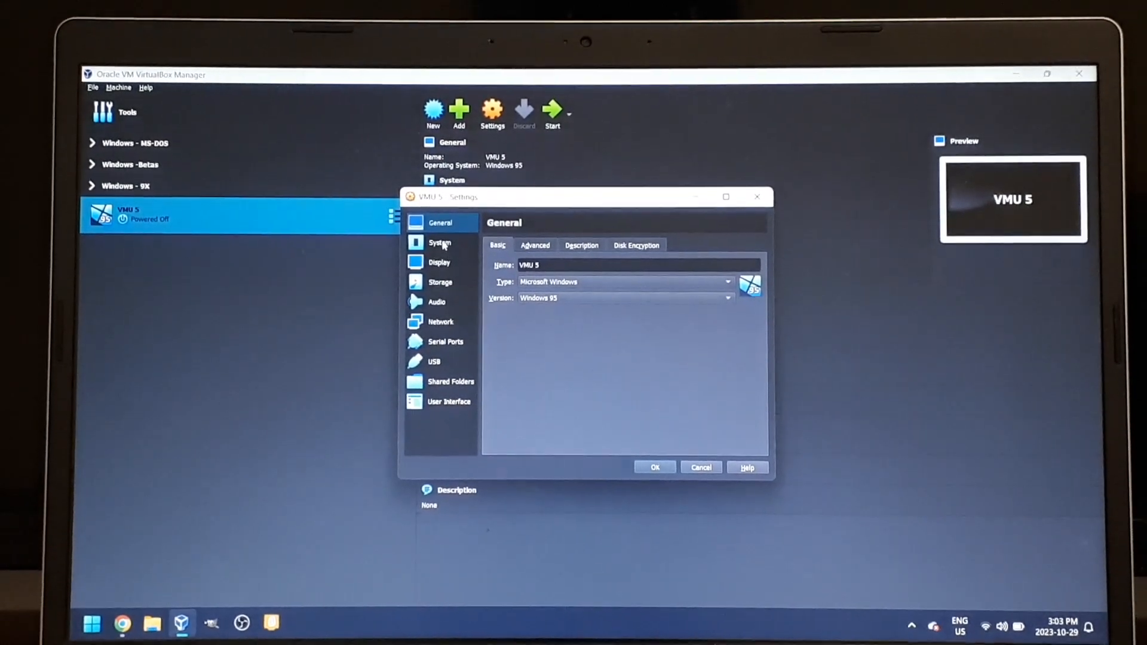
click(439, 243)
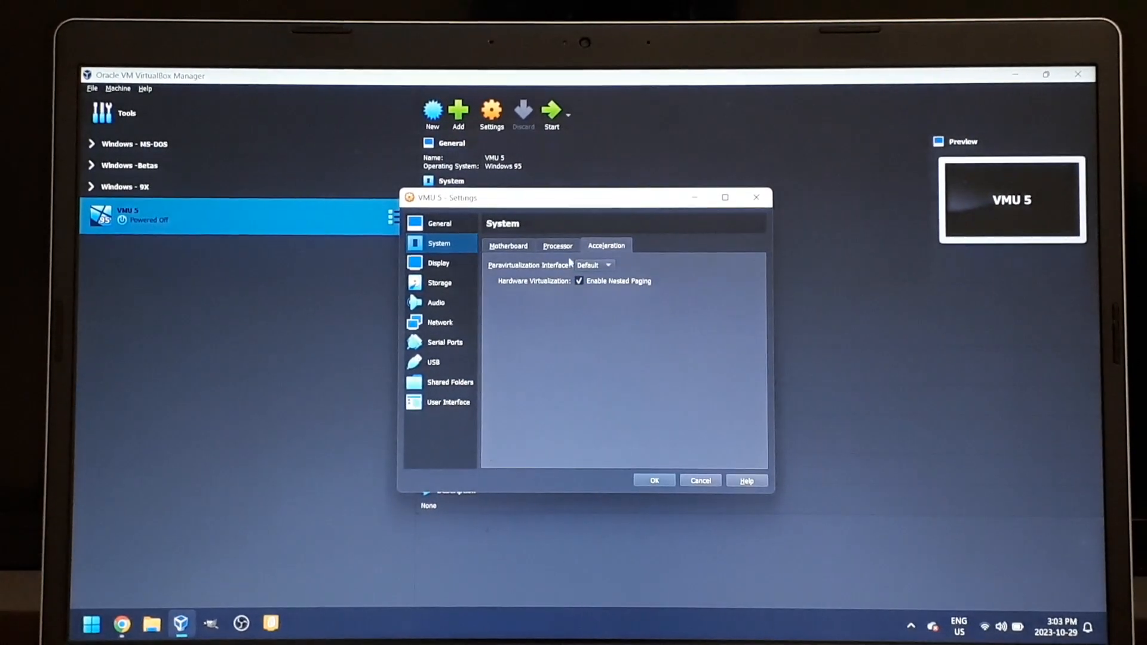
click(580, 282)
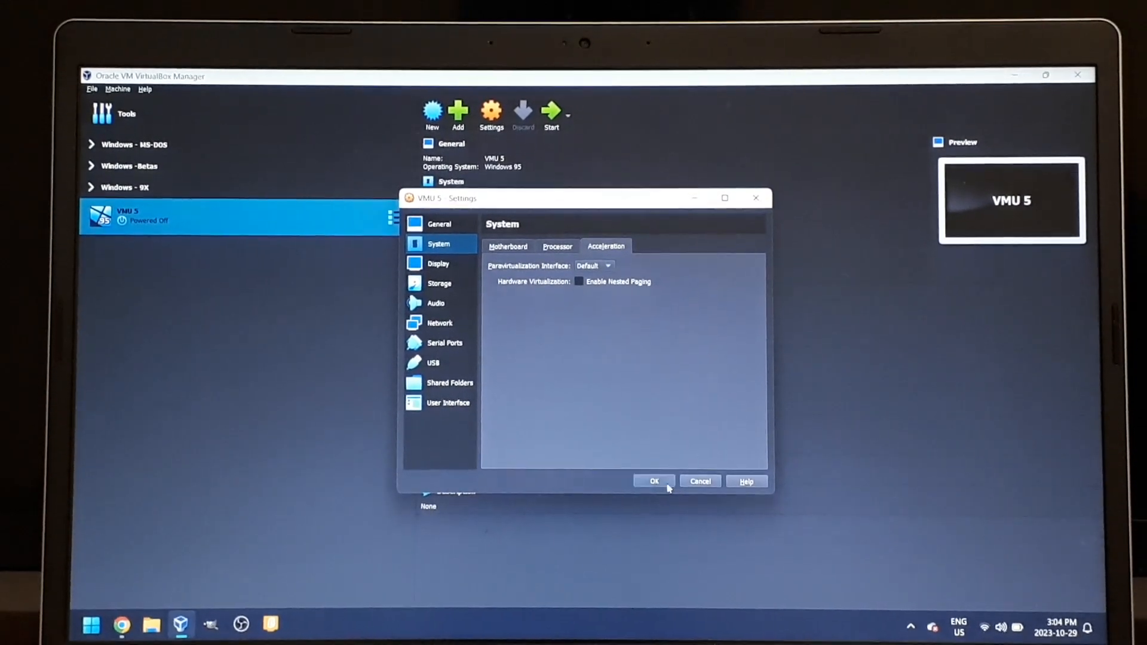
click(654, 481)
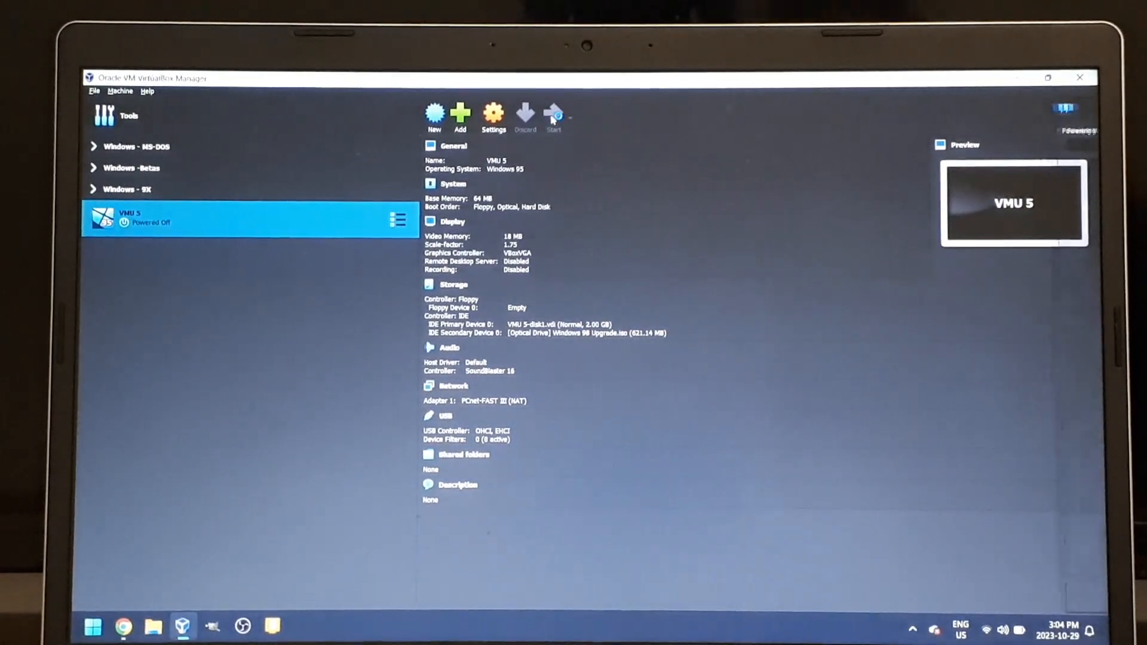
Step: Power on VMU 5 and let it boot Windows 98 to the network password prompt
click(553, 114)
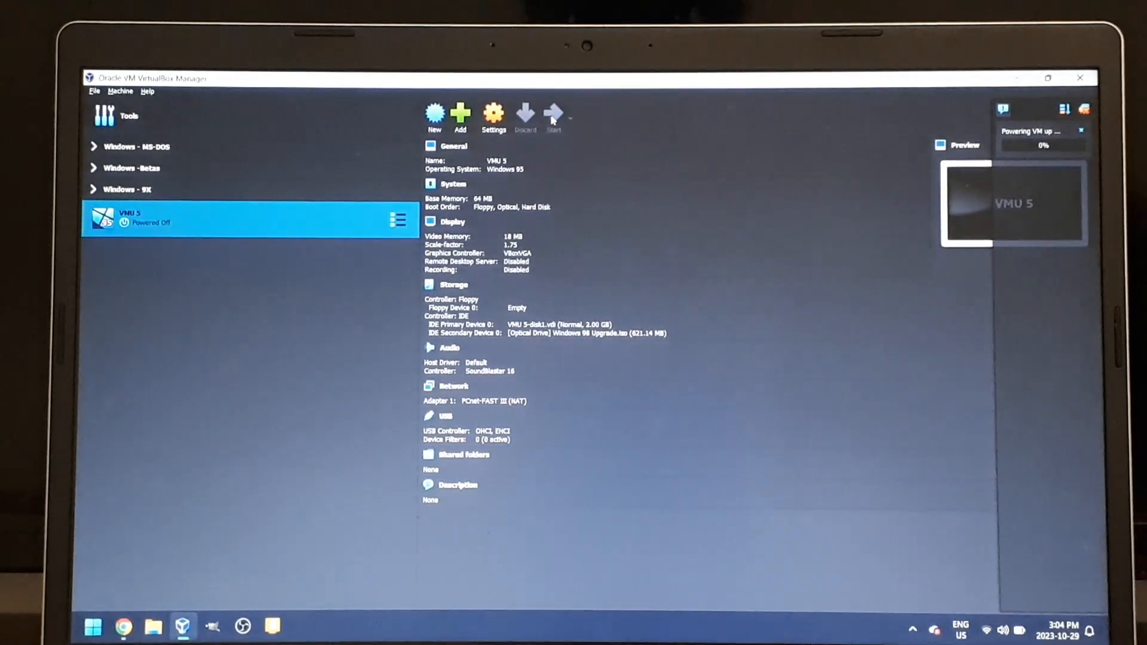
click(553, 112)
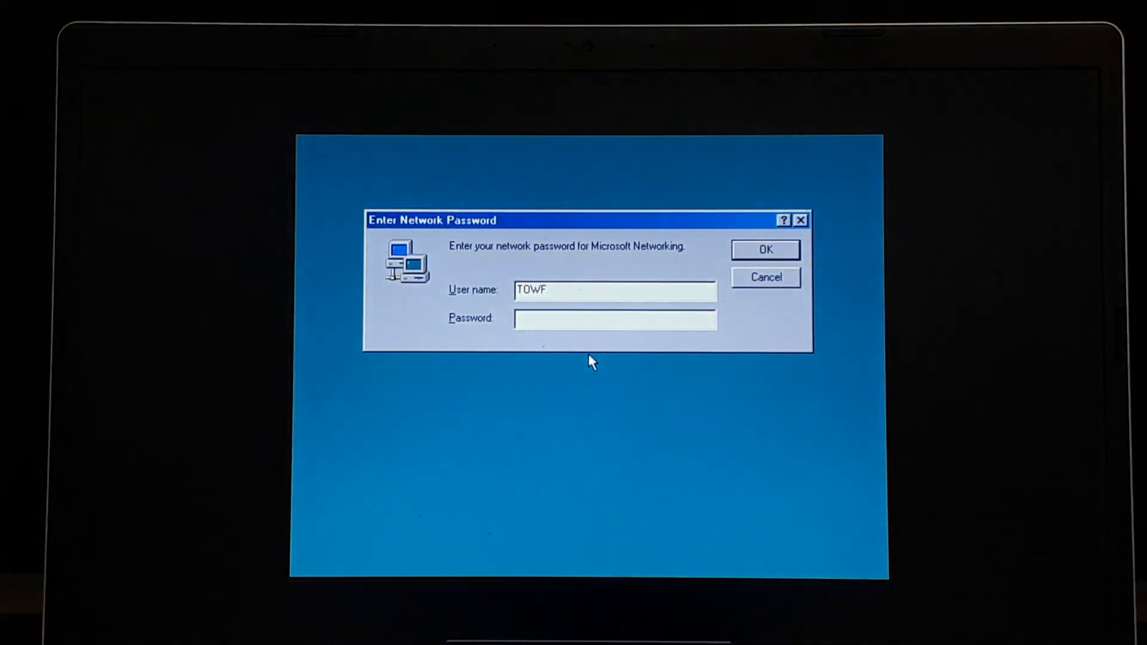
Step: Log on to Microsoft Networking with a blank network password
click(616, 319)
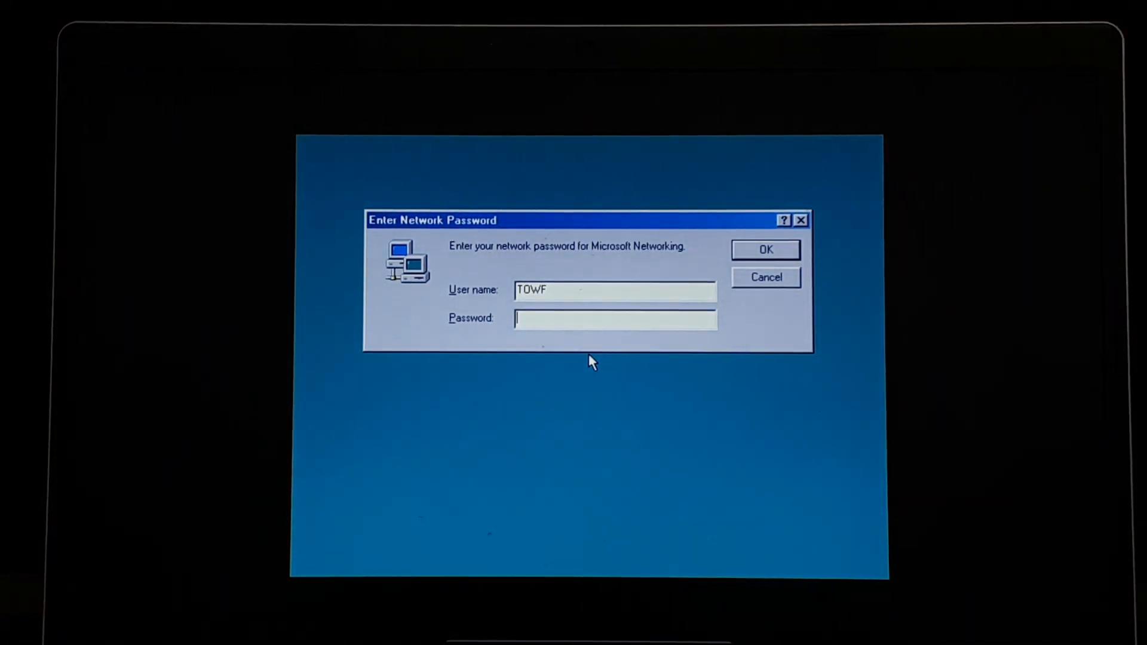
click(766, 250)
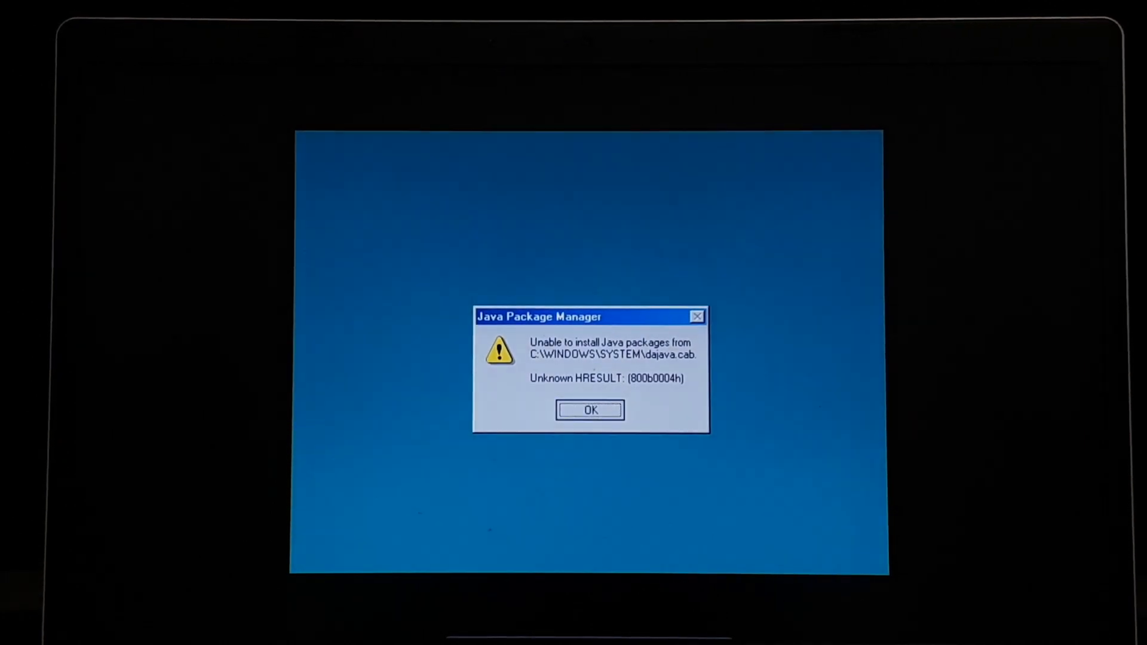
Step: Dismiss the dajava.cab and sejava.cab Java Package Manager errors and decline the unverified IE SP-1 warning
click(590, 410)
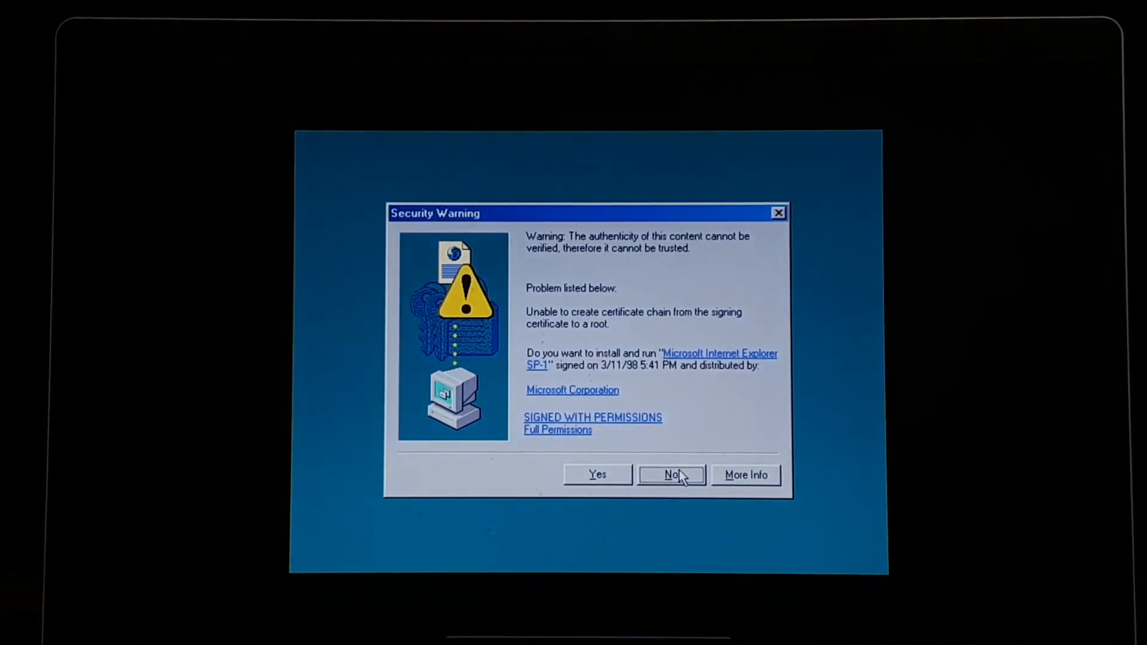
click(598, 475)
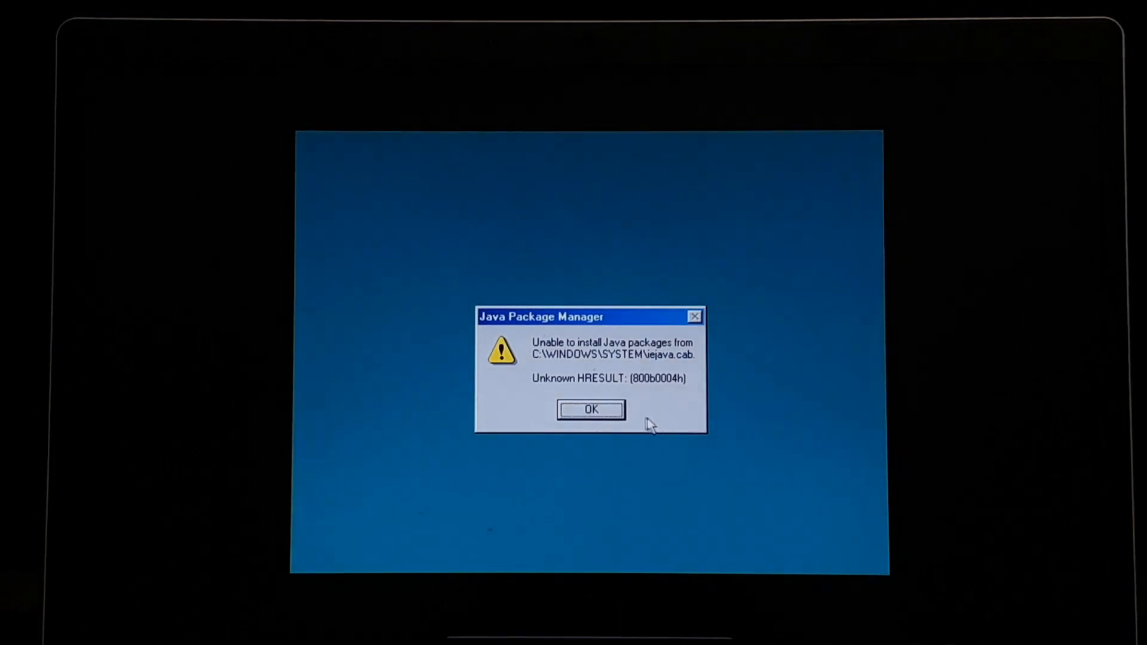
click(591, 409)
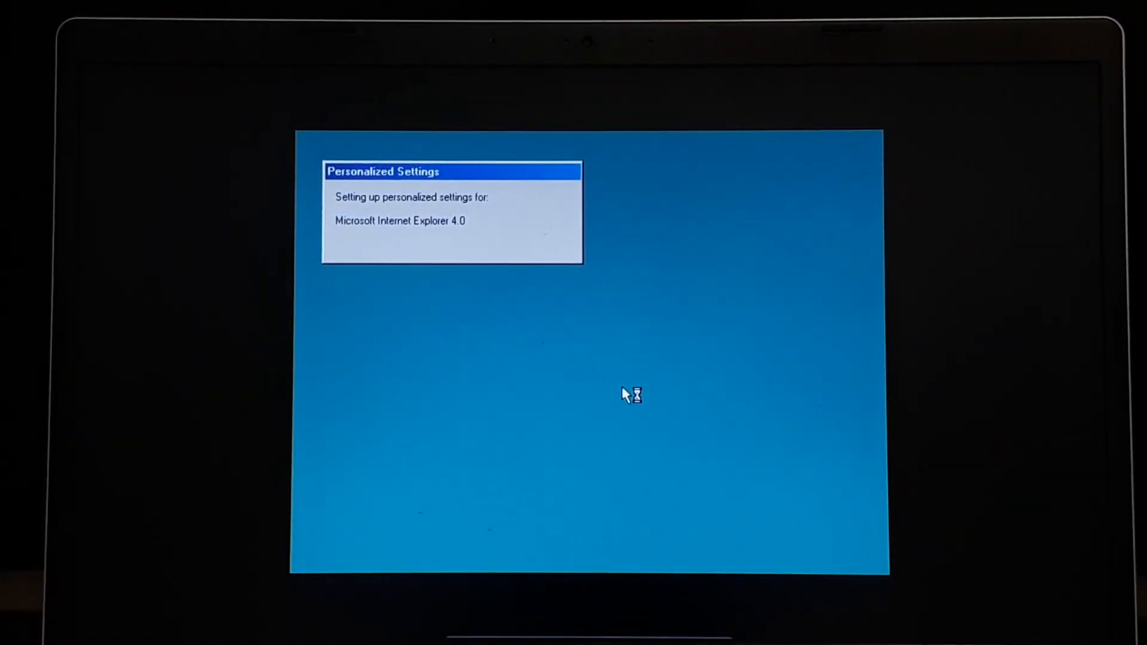